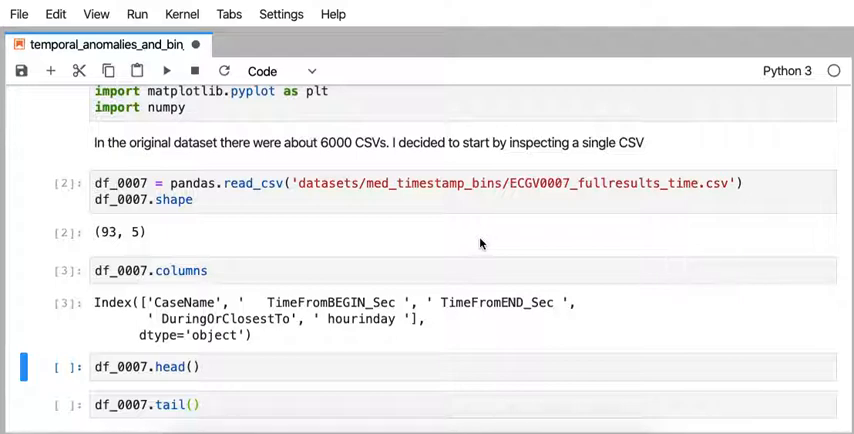
Step: Run df_0007.head() to show the first five ECGV0007 rows, starting at -1680.0
left_click(166, 70)
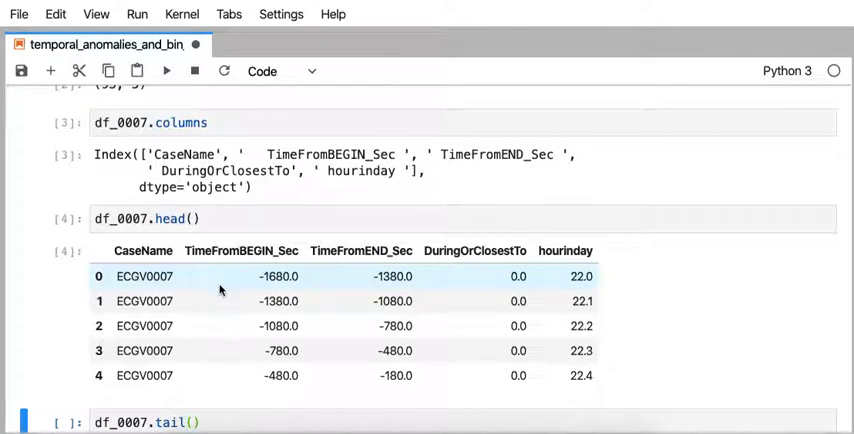
scroll("down", 3)
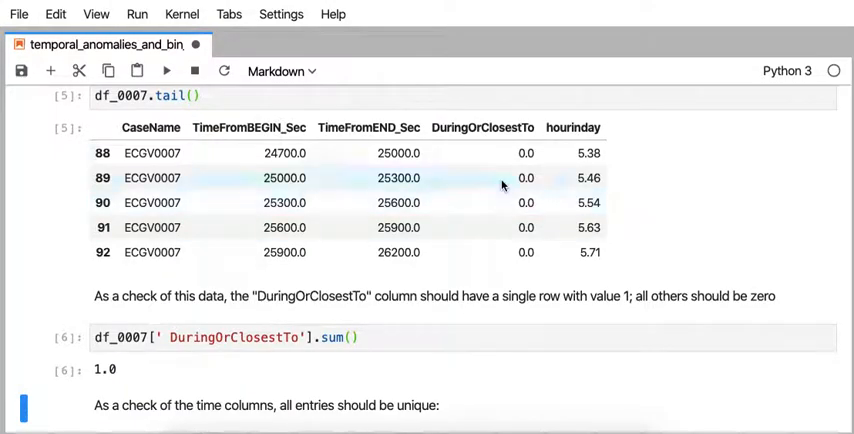
Step: Scroll to the tail rows 88–92 and the DuringOrClosestTo sum of 1.0
scroll("down", 3)
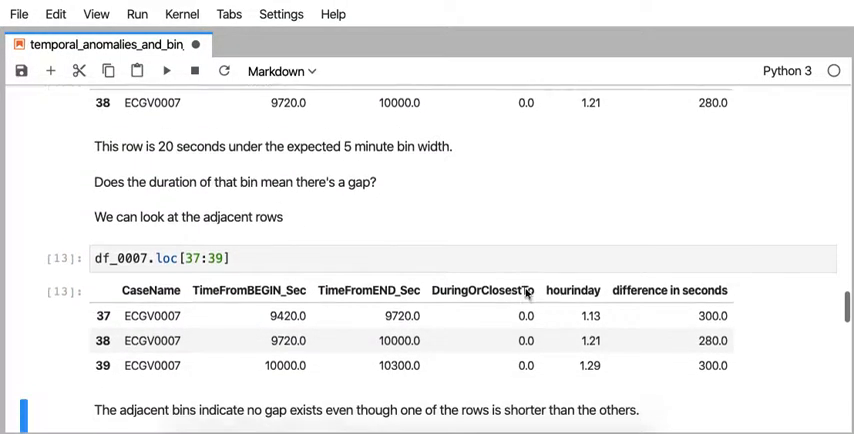
Step: Scroll through rows 37–39 and the markdown note confirming no gap around the 280-second bin
scroll("down", 3)
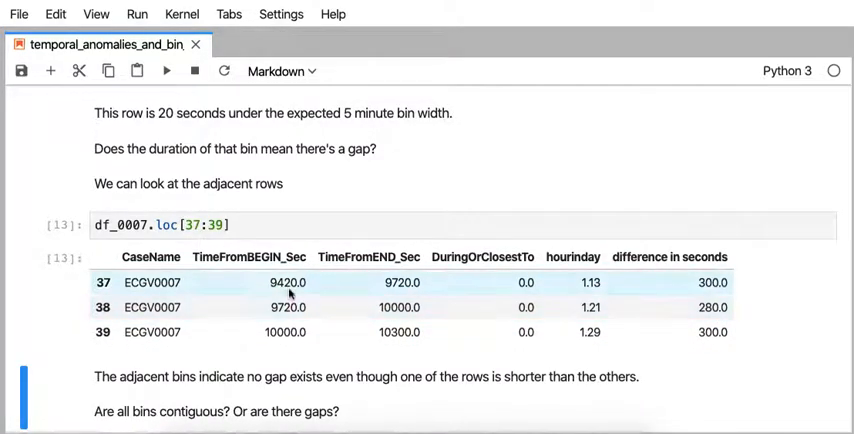
scroll("down", 3)
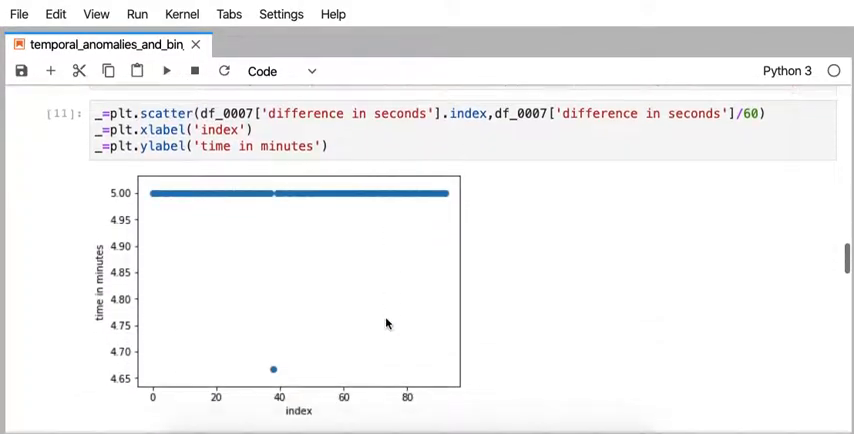
scroll("down", 3)
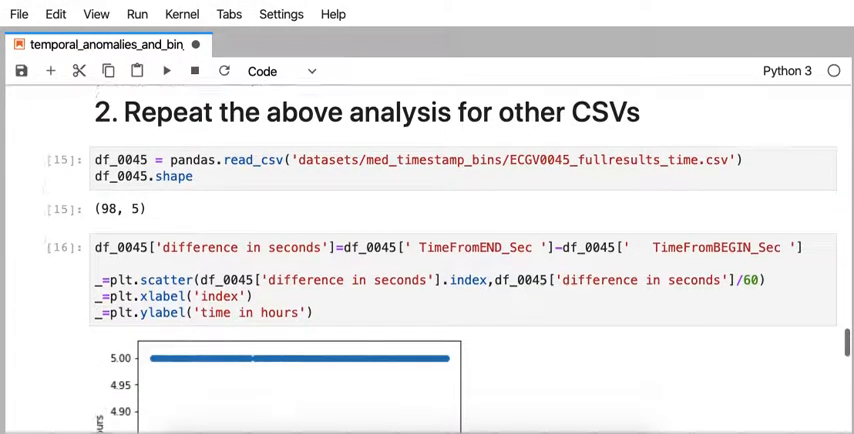